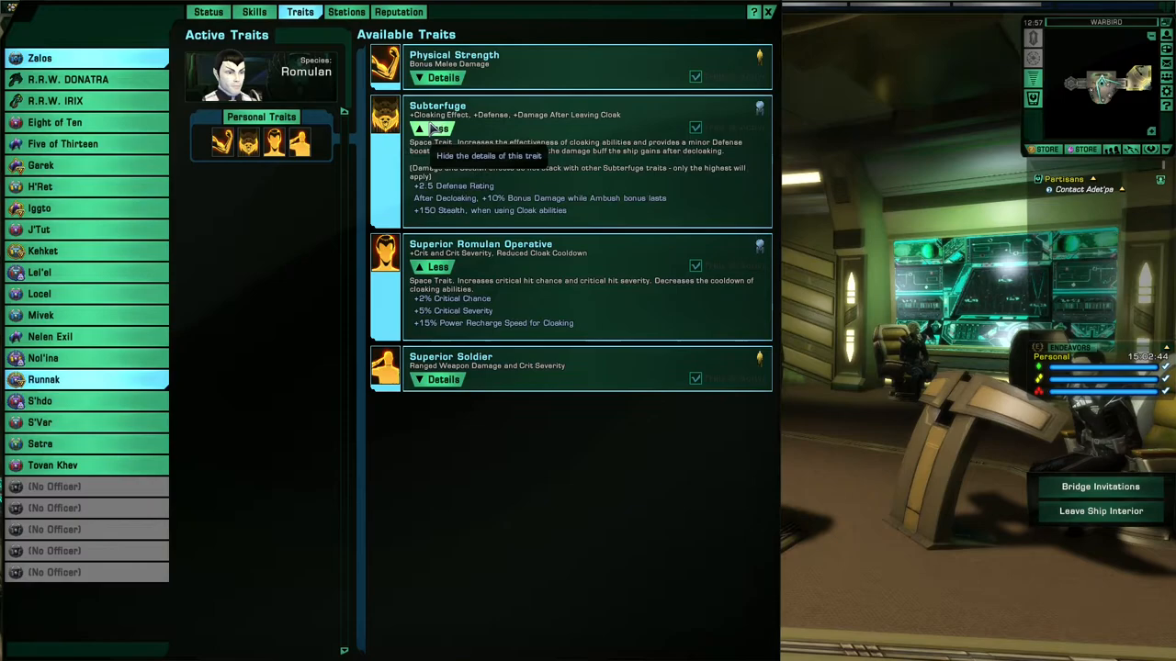
- Select the Reman officer S'hdo to show his traits, including Superior Romulan Operative
{"action": "left_click", "coordinate": [39, 401]}
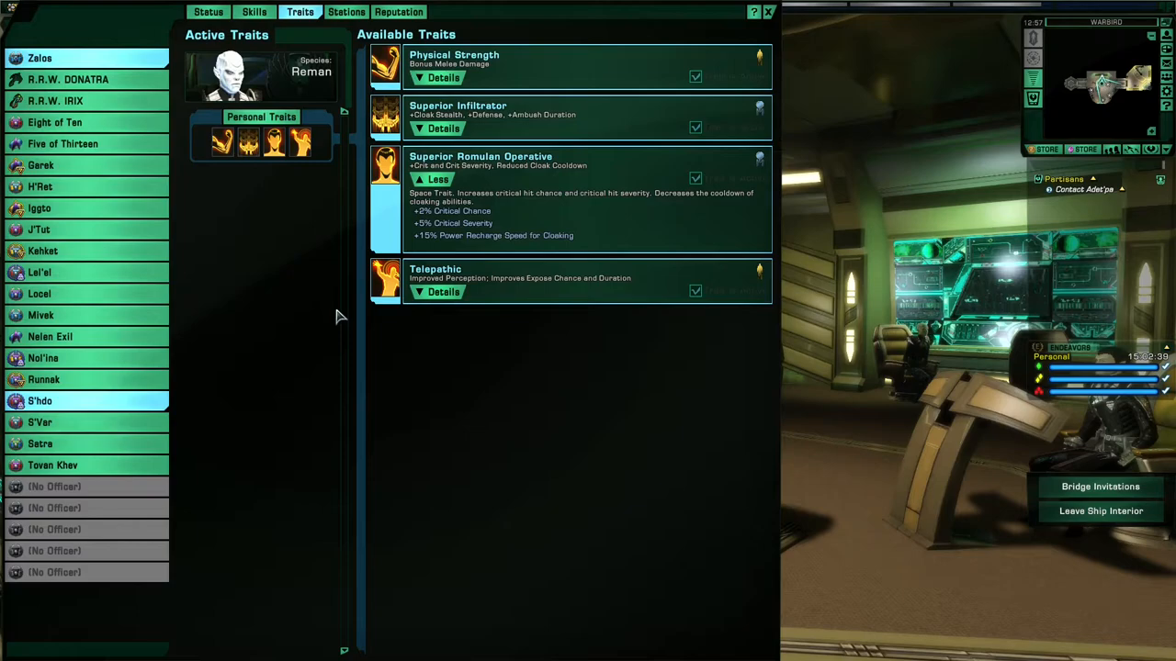
- Read S'hdo's Superior Infiltrator description, then switch to S'Var's traits
{"action": "left_click", "coordinate": [439, 129]}
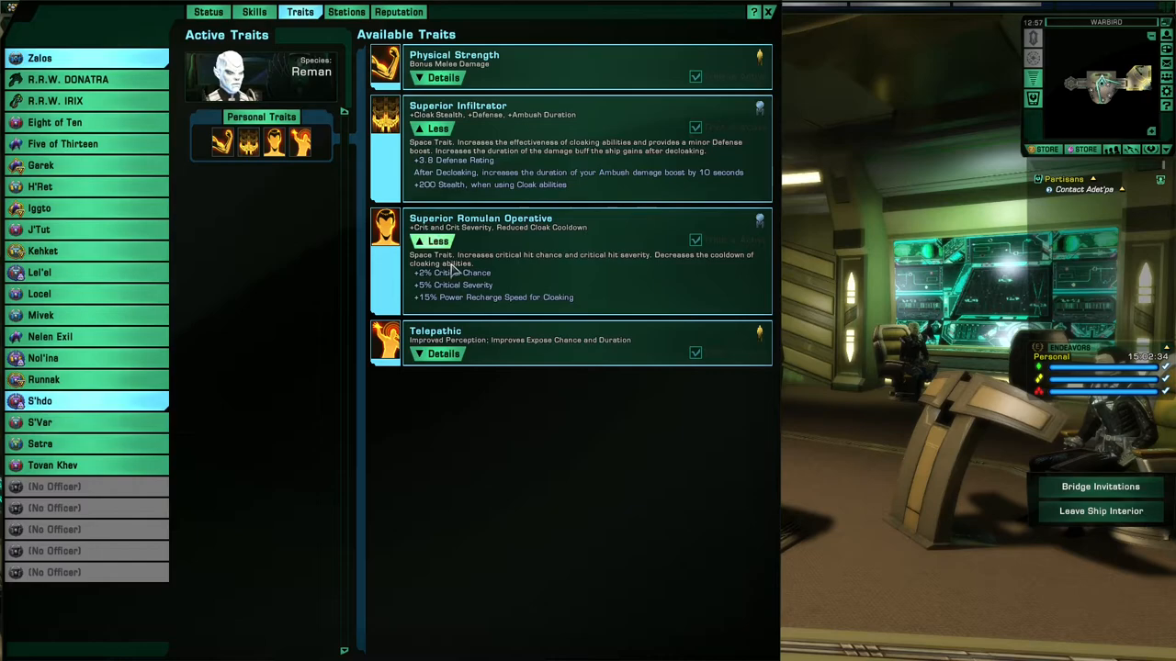
{"action": "left_click", "coordinate": [40, 422]}
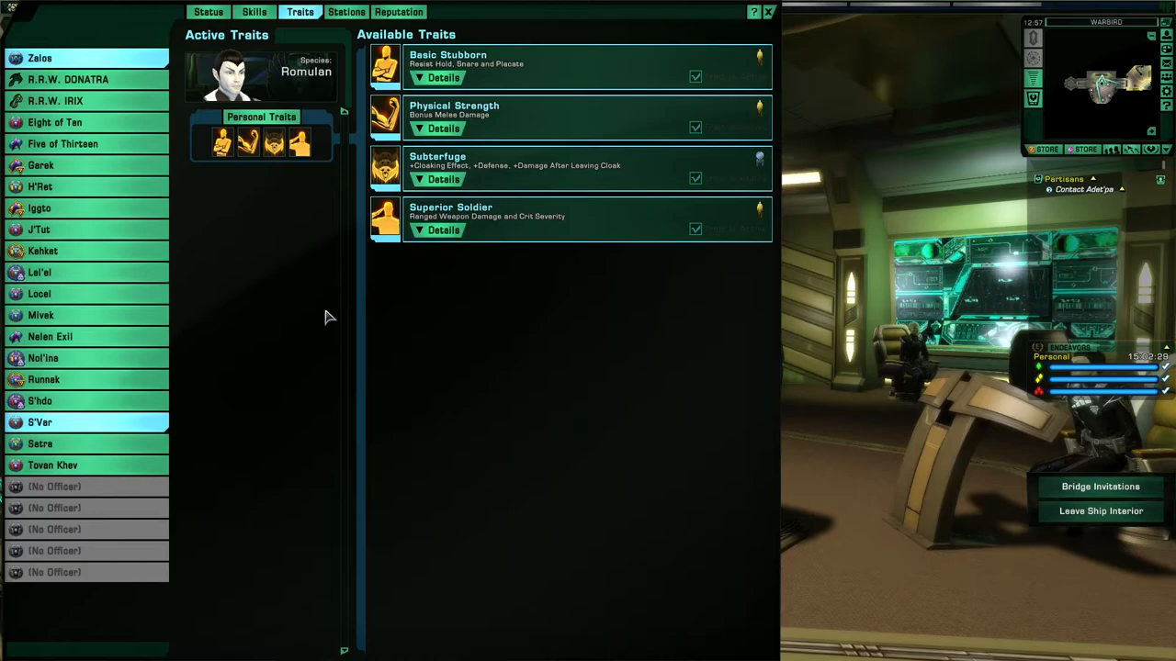
- Read S'Var's Subterfuge description and status, then view Tovan Khev's traits
{"action": "left_click", "coordinate": [439, 179]}
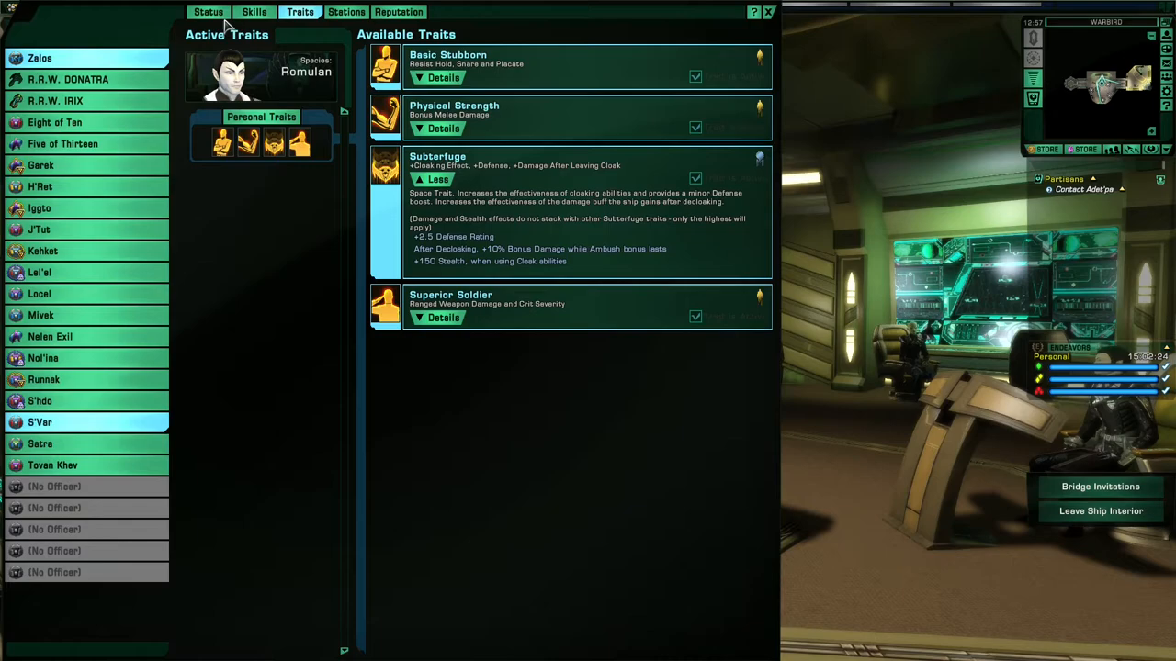
{"action": "left_click", "coordinate": [208, 11]}
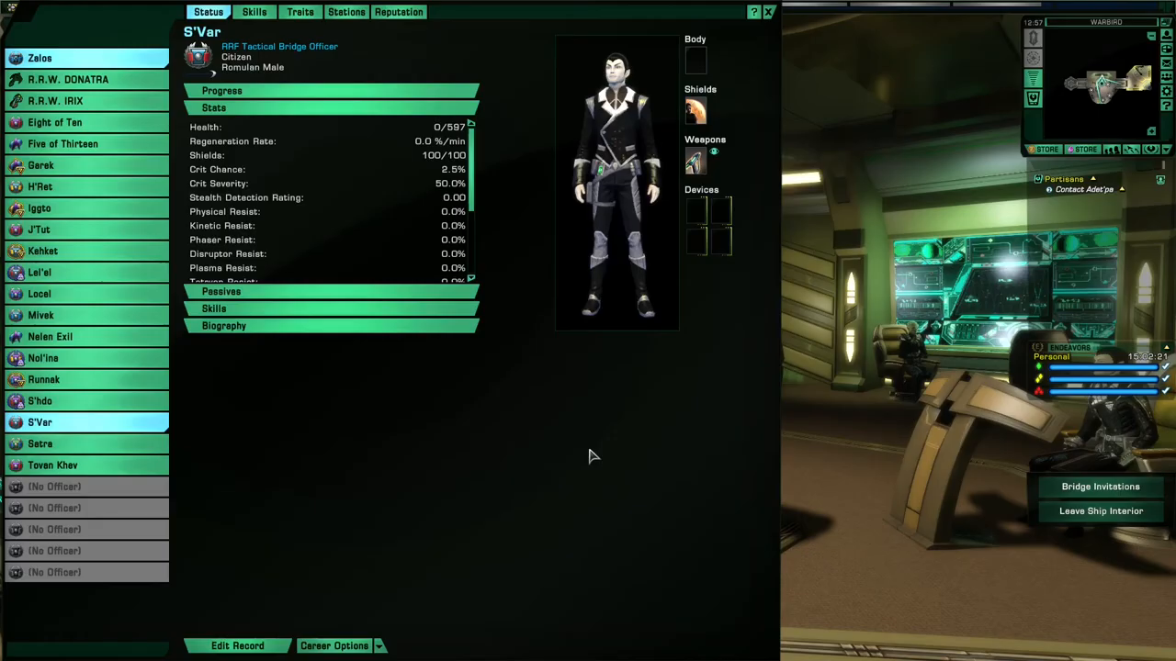
{"action": "left_click", "coordinate": [300, 11]}
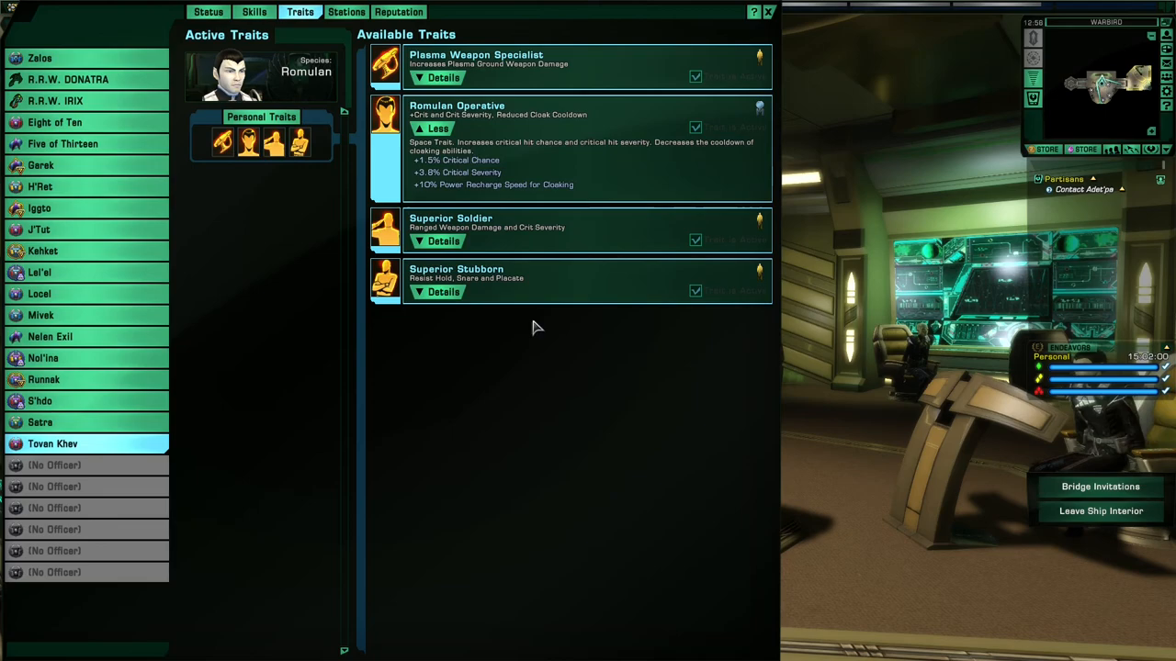
{"action": "left_click", "coordinate": [208, 11]}
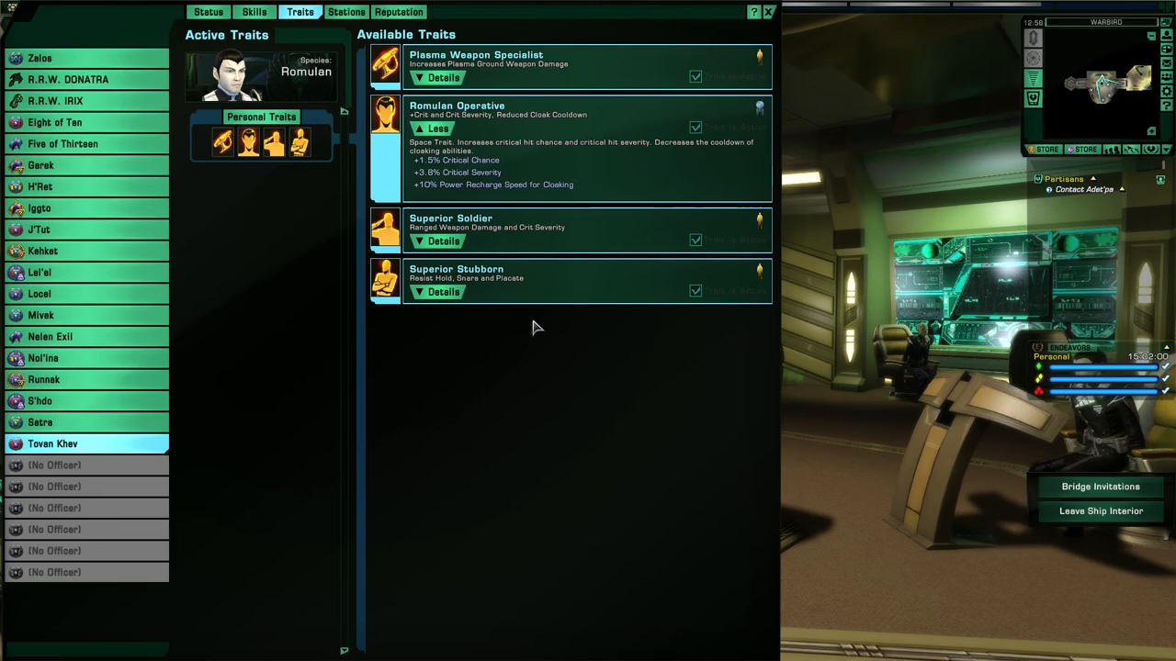